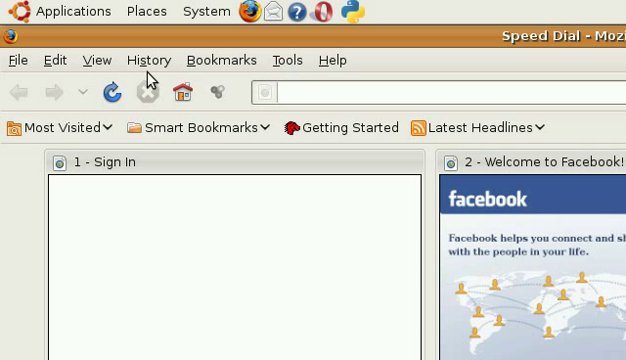
Open Firefox's Preferences from the Edit menu after checking the Tools menu
click(291, 61)
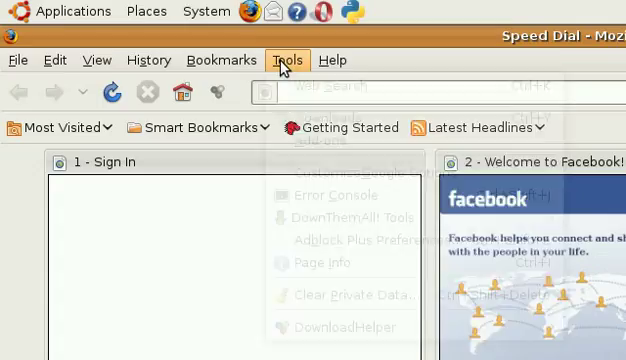
click(52, 60)
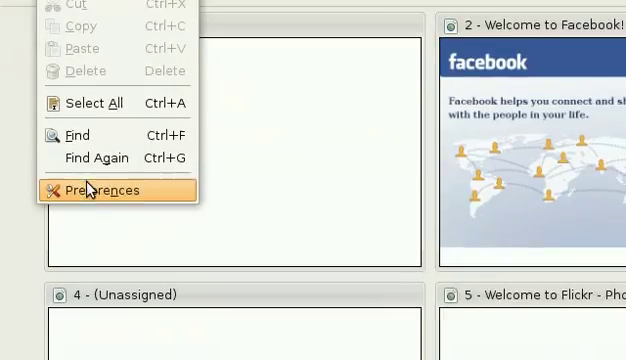
click(95, 189)
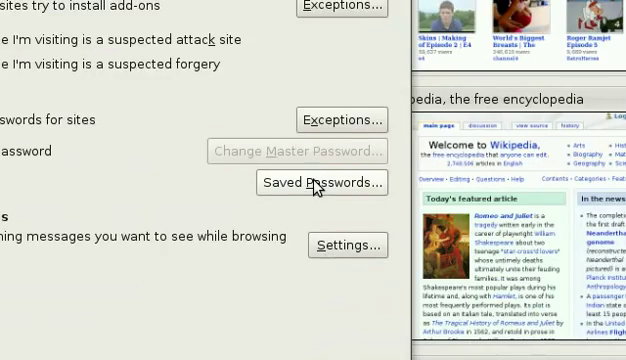
Review the saved site passwords on the Security tab, then close Preferences
click(320, 182)
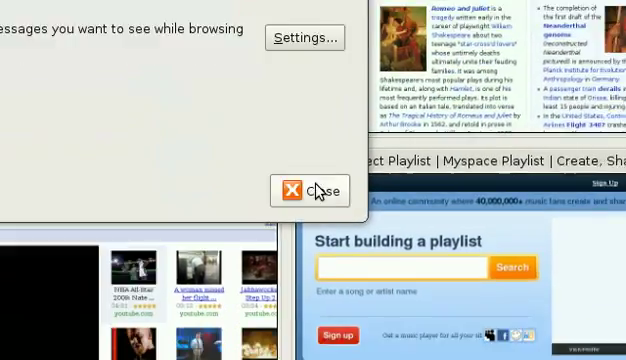
click(312, 193)
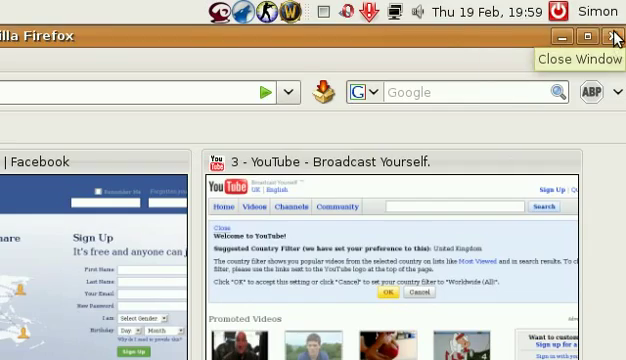
Close Firefox and bring up Opera for the YouTube sign-in page
click(611, 37)
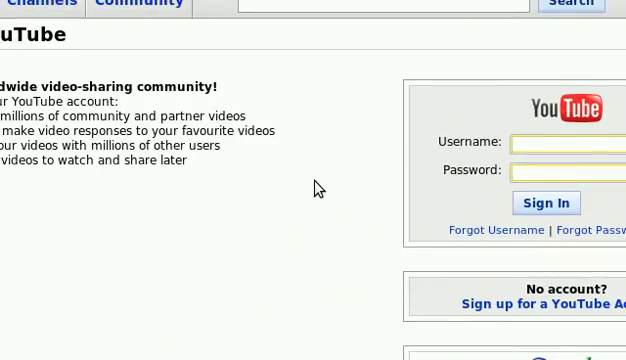
scroll(up, 3)
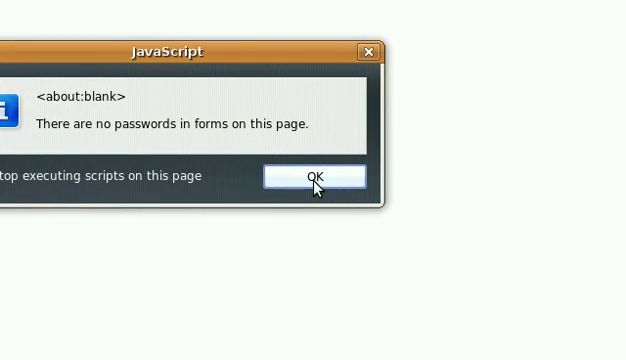
Dismiss the script's 'no password fields' alert on the blank tab
click(316, 176)
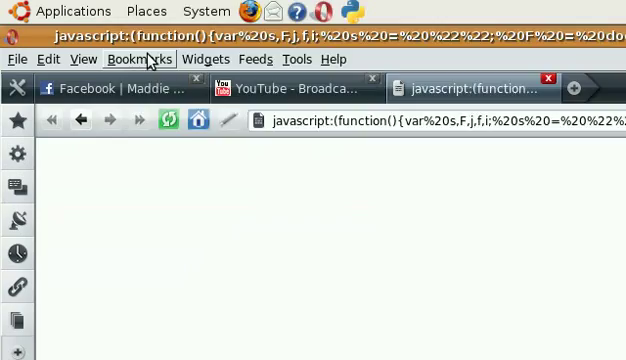
Save the password-revealing script as an Opera bookmark and enter a YouTube password
click(146, 59)
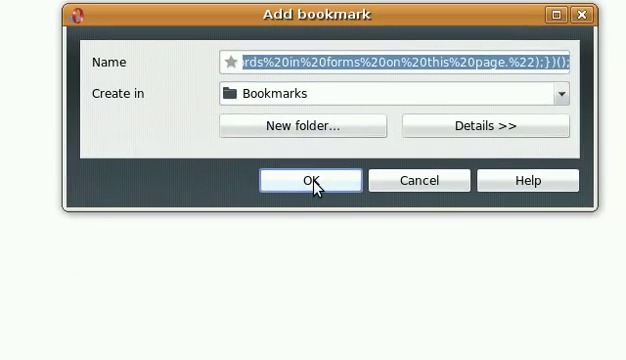
click(301, 181)
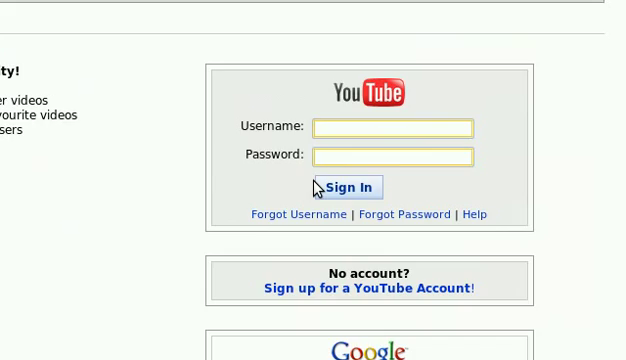
text(***)
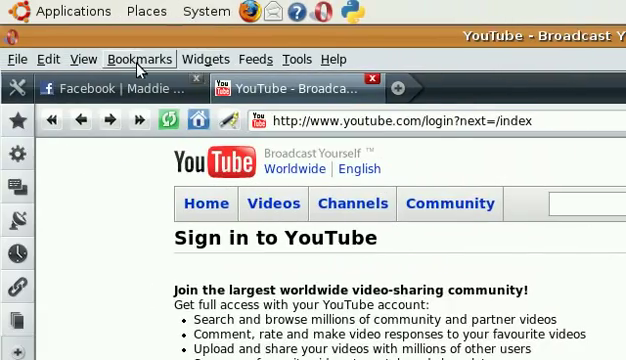
click(137, 59)
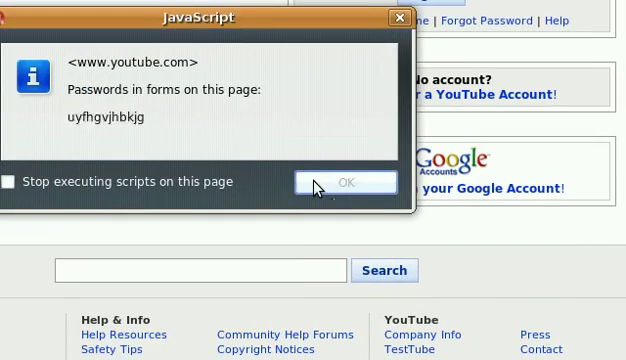
click(339, 182)
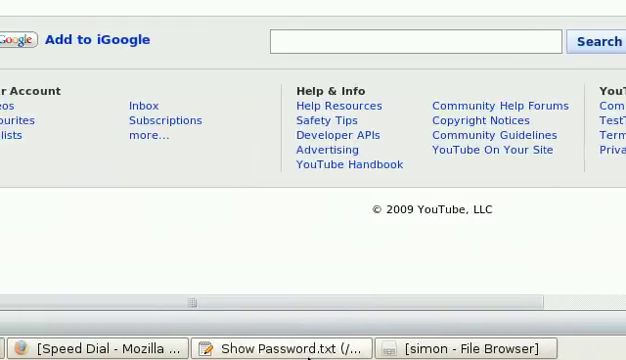